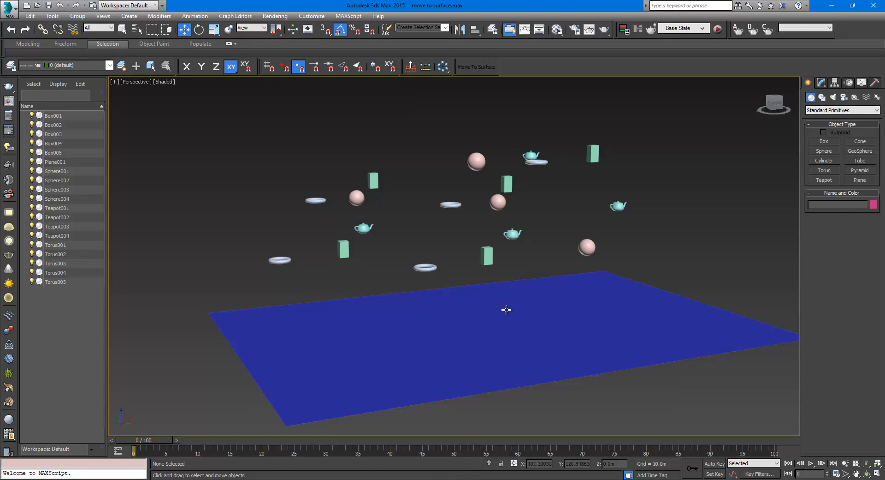
pyautogui.moveTo(505, 286)
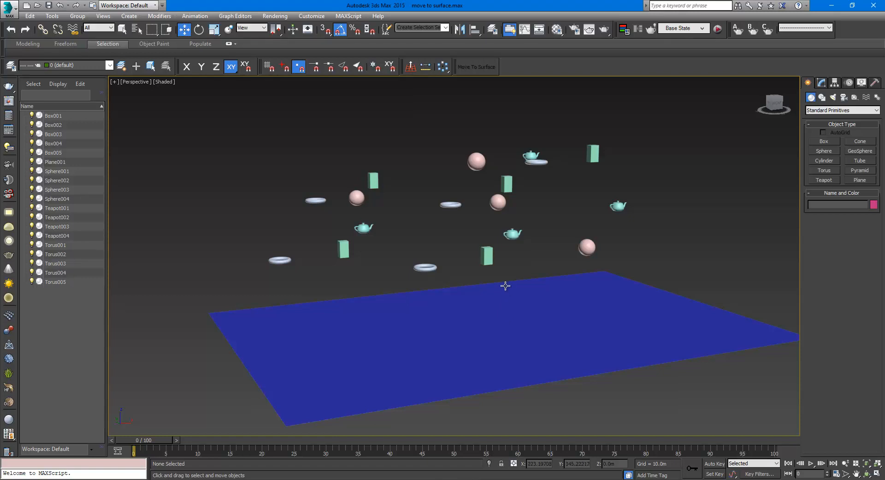
# Scroll the 3ds Max help page to the MoveToSurface macroscript code and highlight part of it.
pyautogui.scroll(-3)
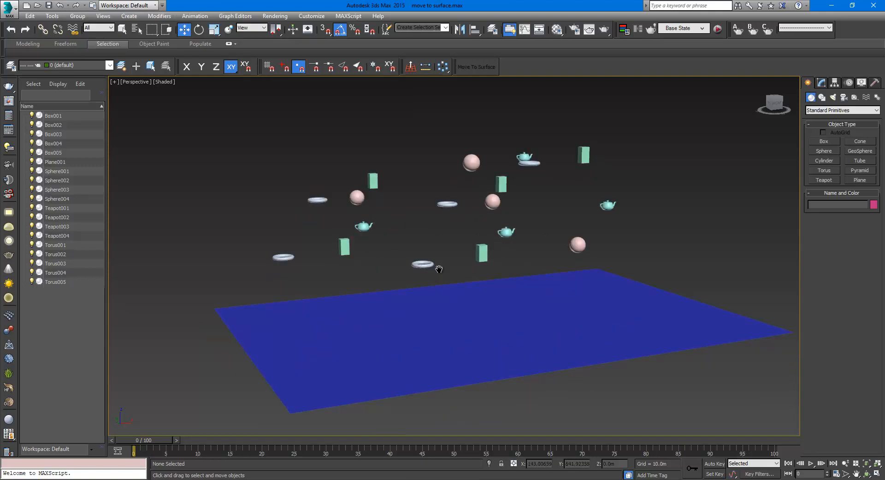
pyautogui.moveTo(439, 267); pyautogui.dragTo(449, 311)
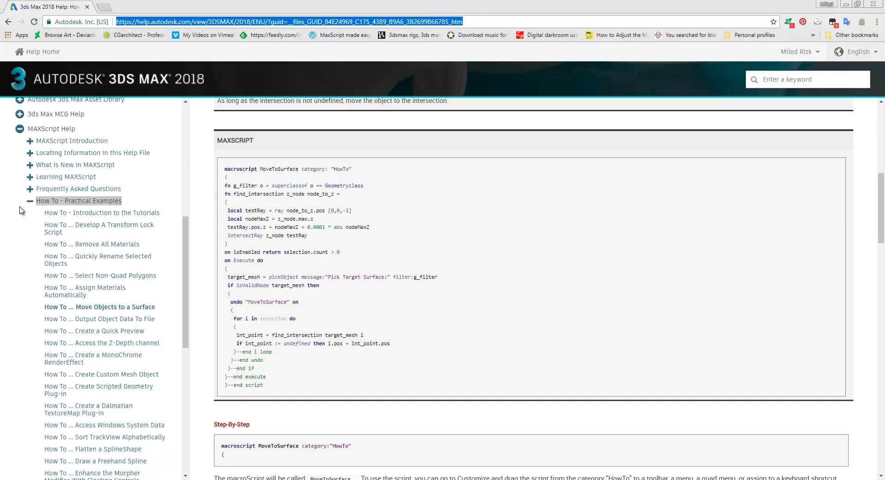
pyautogui.moveTo(37, 211)
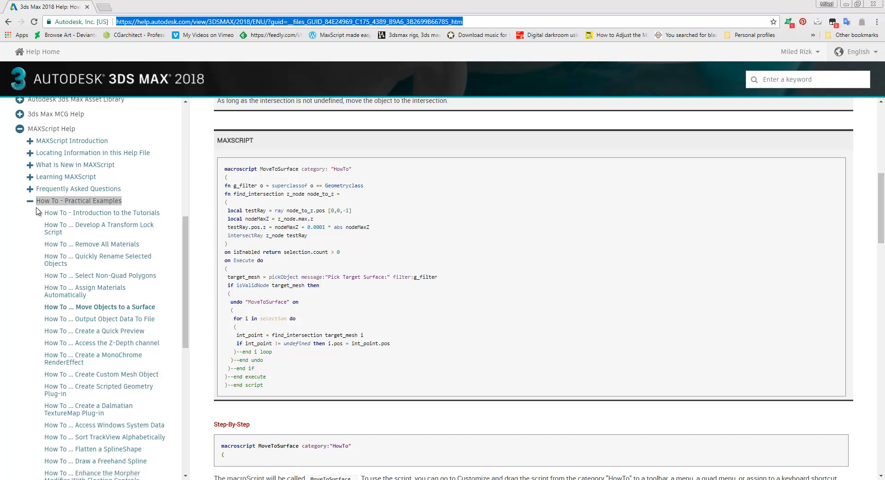
pyautogui.moveTo(100, 206)
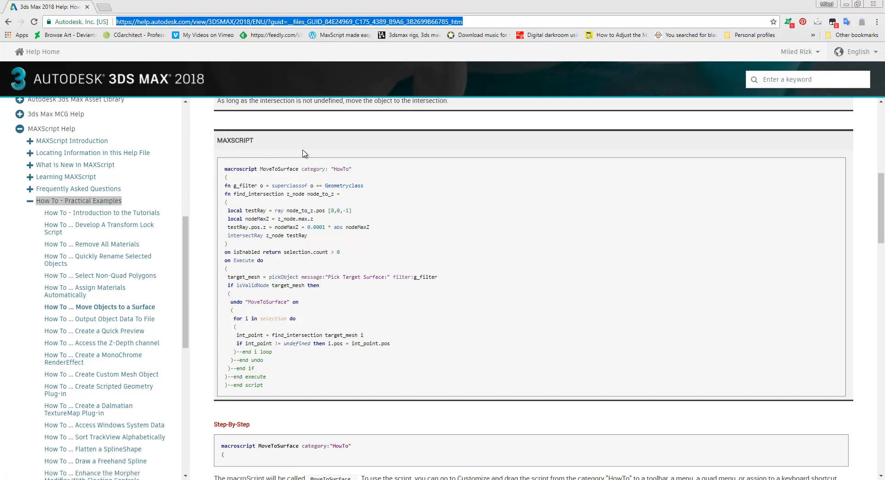
pyautogui.moveTo(324, 437)
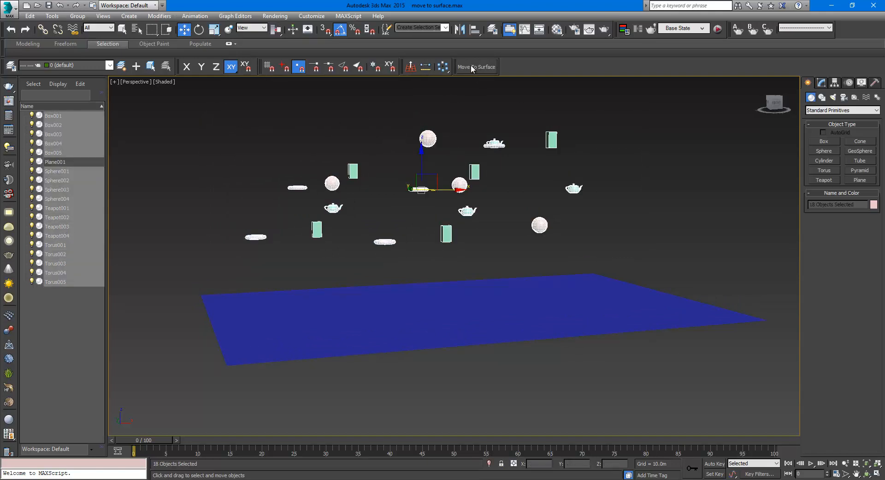
pyautogui.moveTo(473, 70)
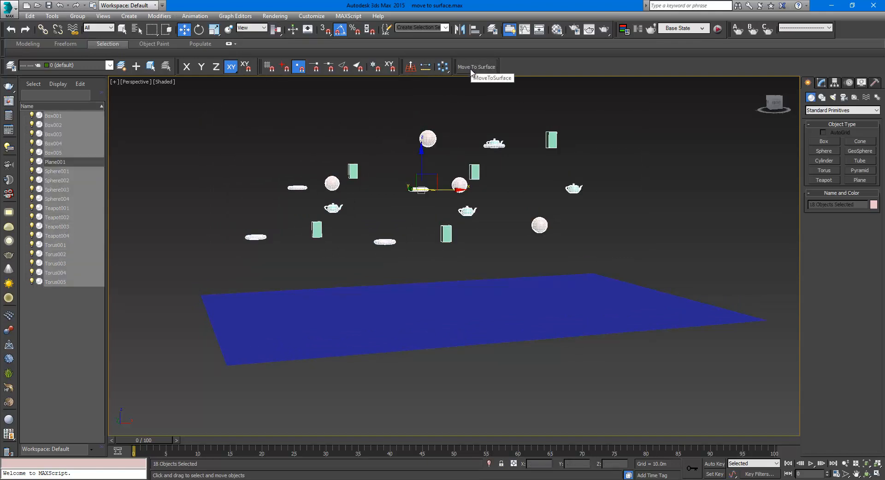
# Run the Move To Surface toolbar button on the eighteen selected objects, awaiting a target surface.
pyautogui.click(476, 67)
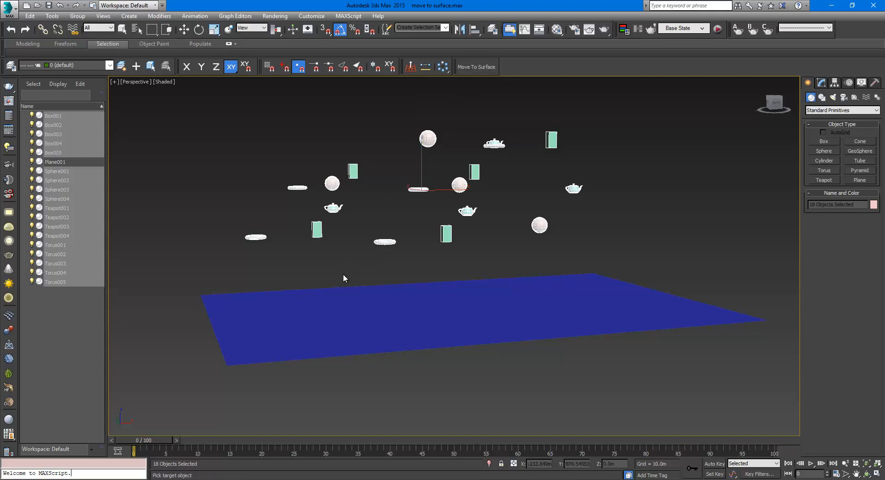
pyautogui.moveTo(468, 307)
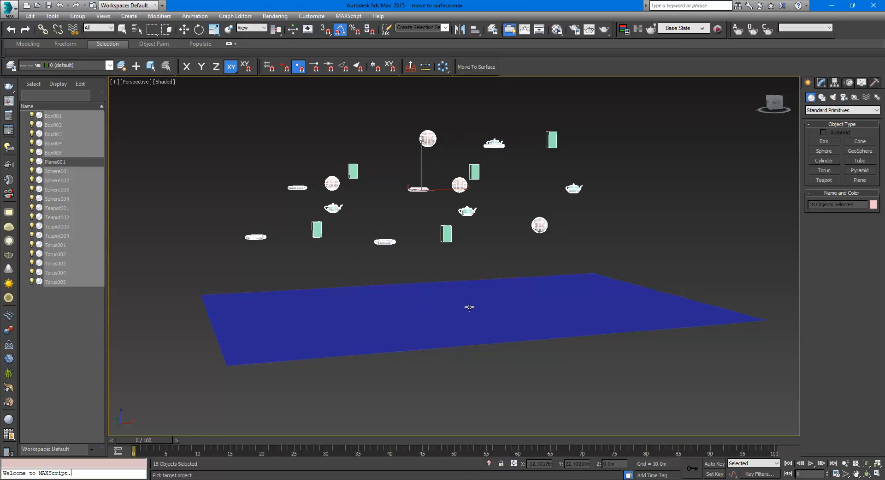
pyautogui.moveTo(373, 303)
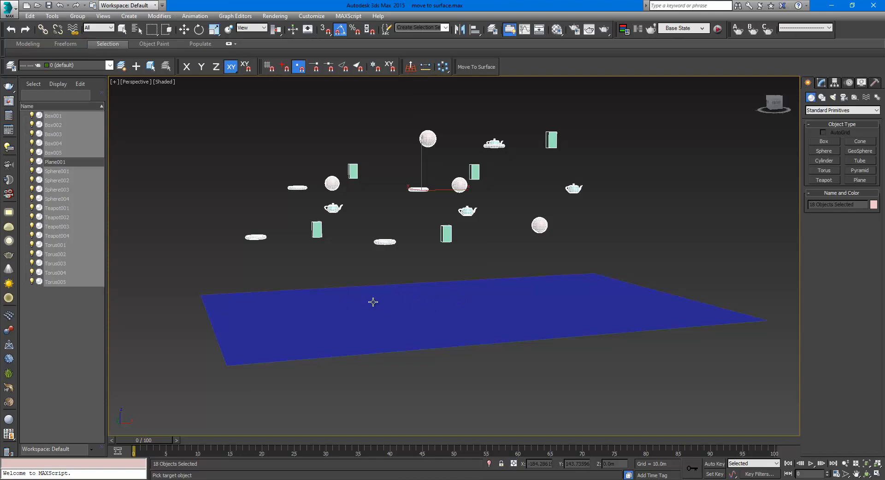
pyautogui.moveTo(422, 304)
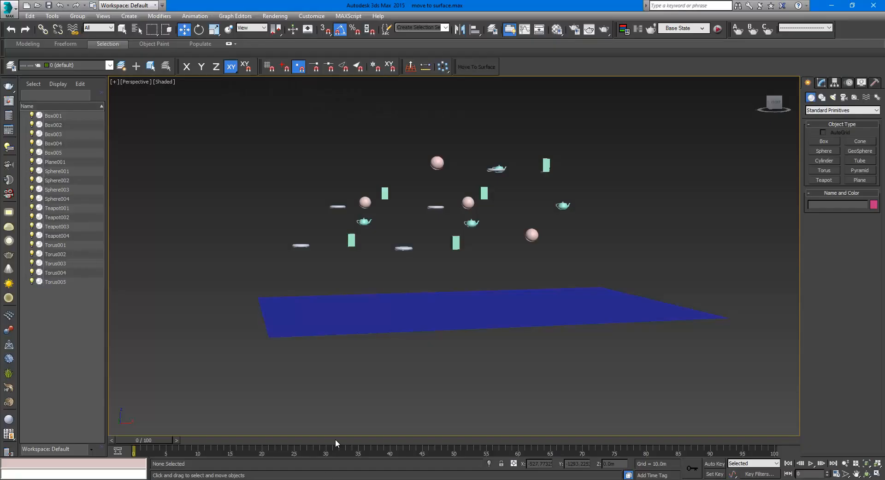
pyautogui.moveTo(450, 248)
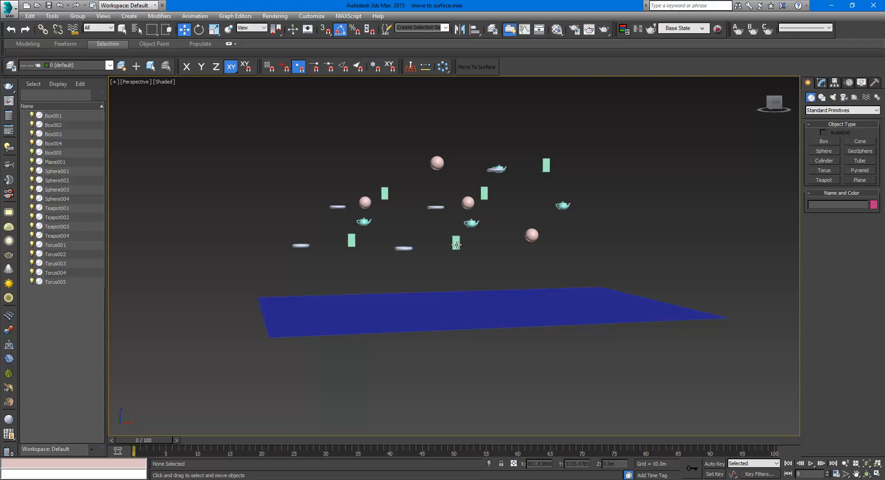
pyautogui.moveTo(457, 248)
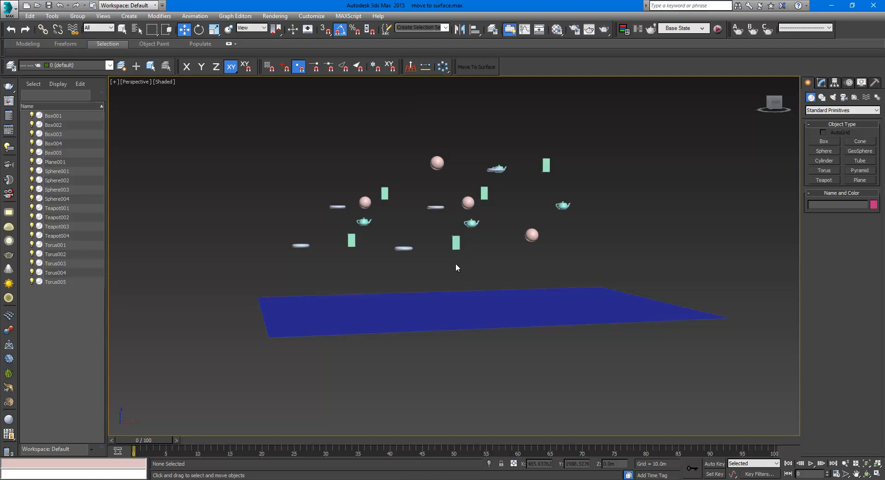
pyautogui.moveTo(456, 280)
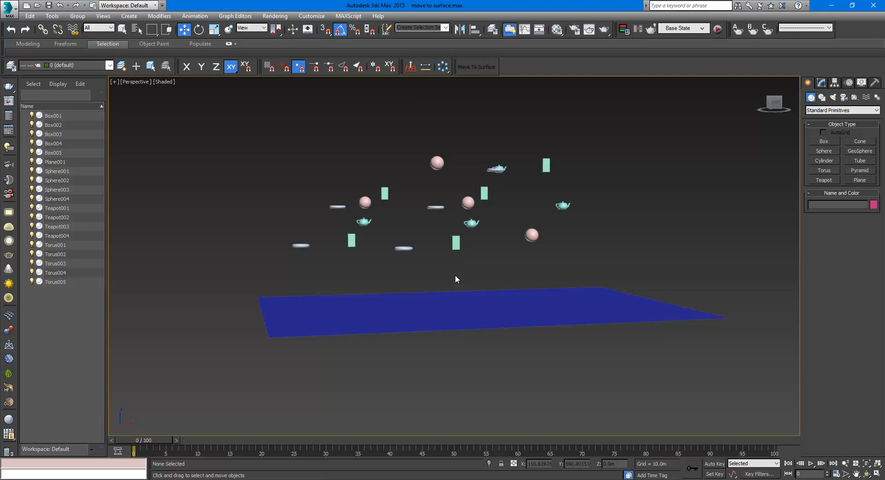
pyautogui.moveTo(459, 294)
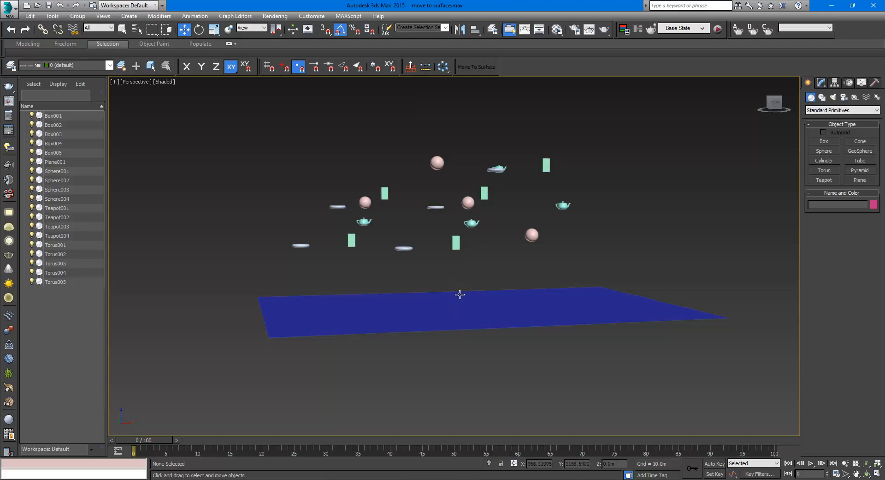
pyautogui.moveTo(459, 327)
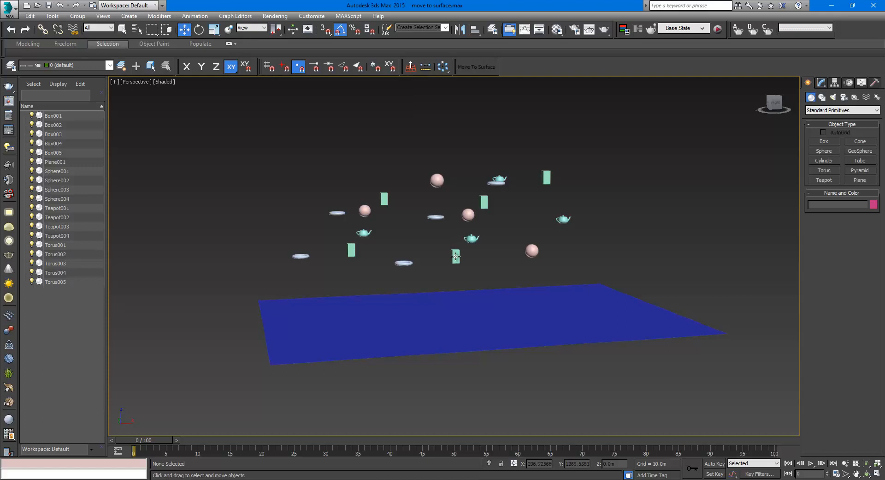
pyautogui.moveTo(455, 258)
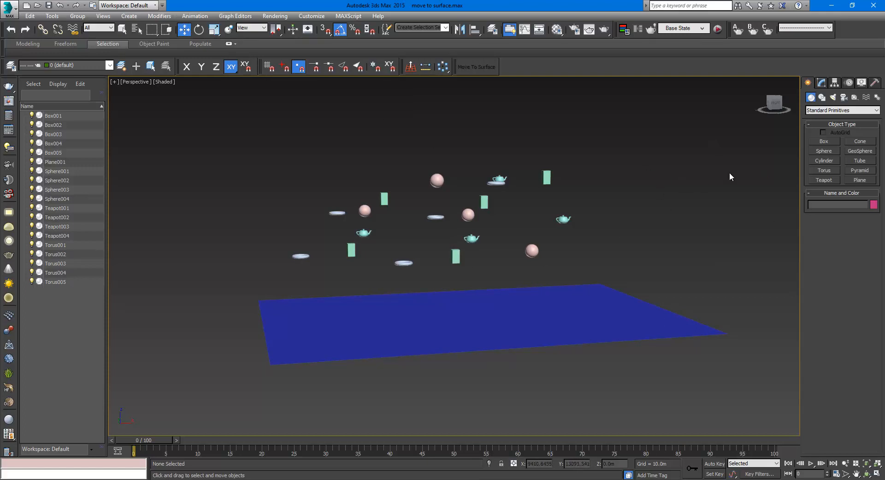
pyautogui.moveTo(675, 237)
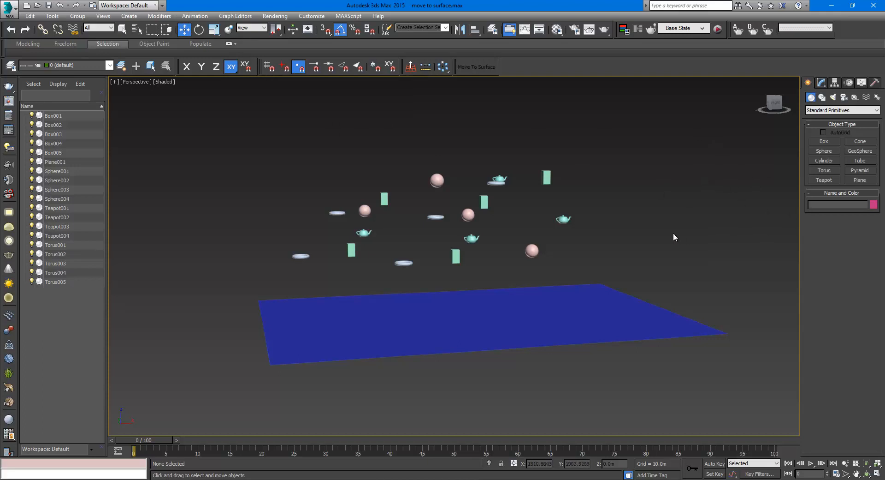
pyautogui.moveTo(469, 269)
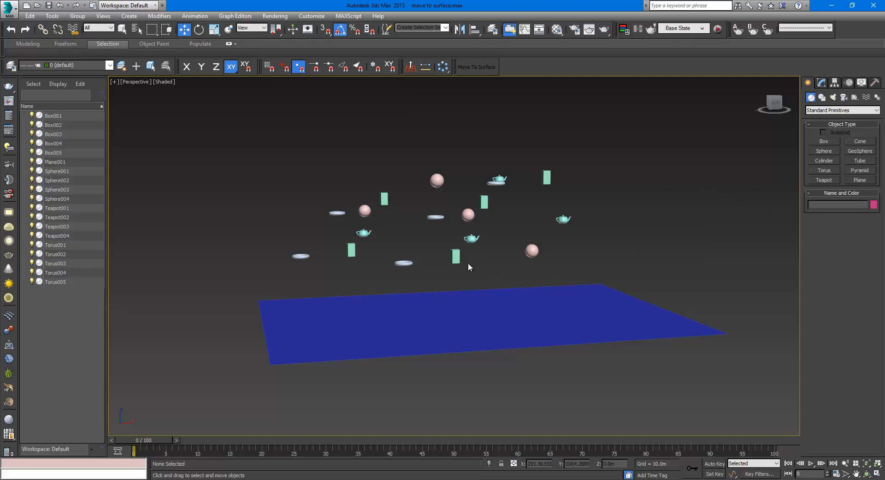
pyautogui.moveTo(473, 269)
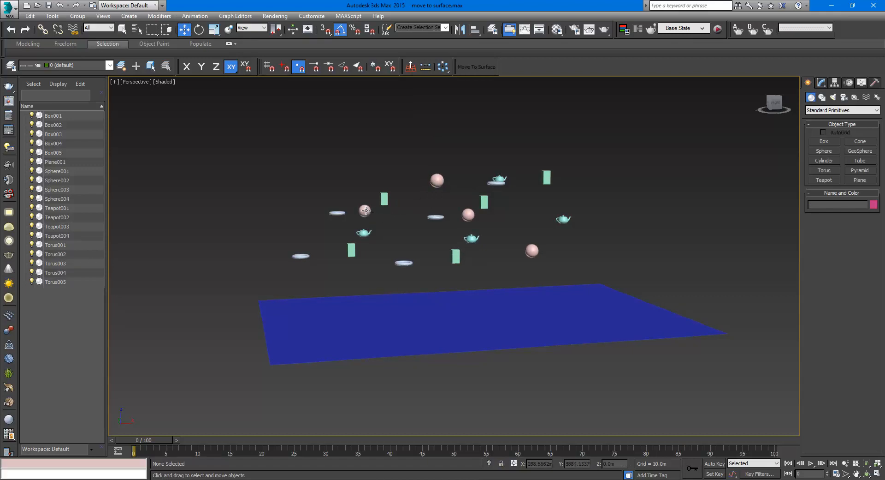
pyautogui.moveTo(366, 212)
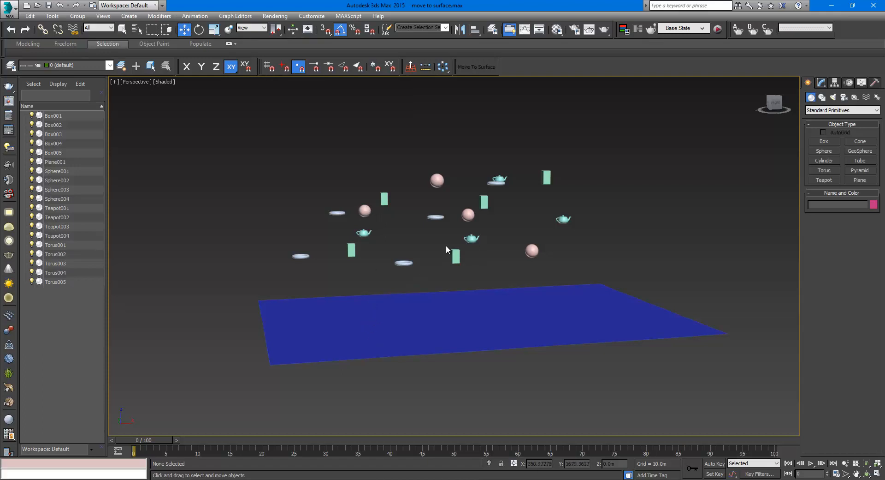
pyautogui.moveTo(511, 225)
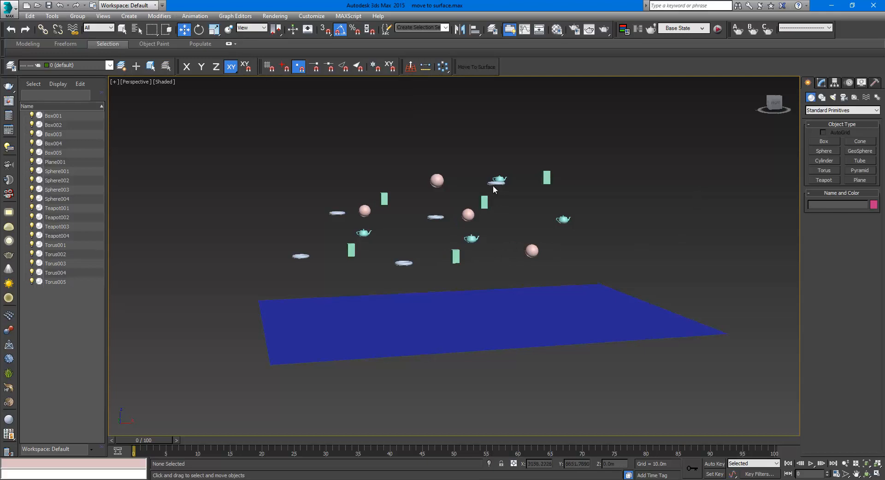
pyautogui.moveTo(505, 190)
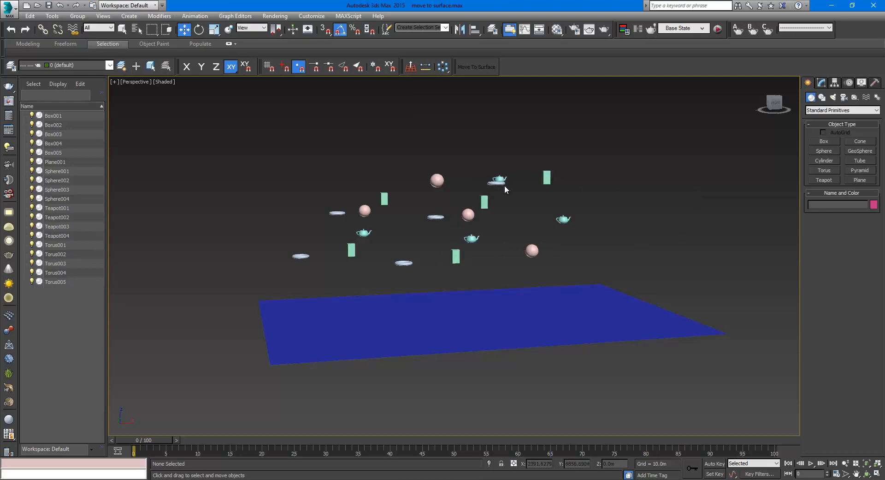
pyautogui.moveTo(509, 194)
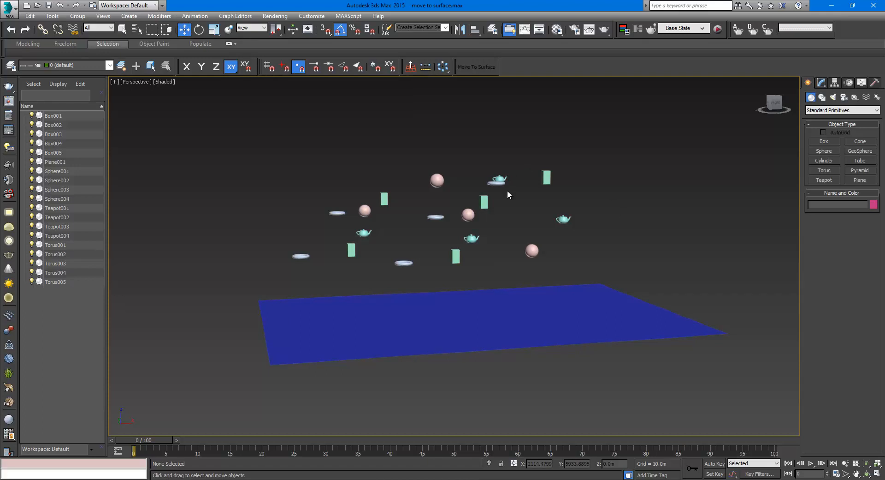
pyautogui.moveTo(510, 204)
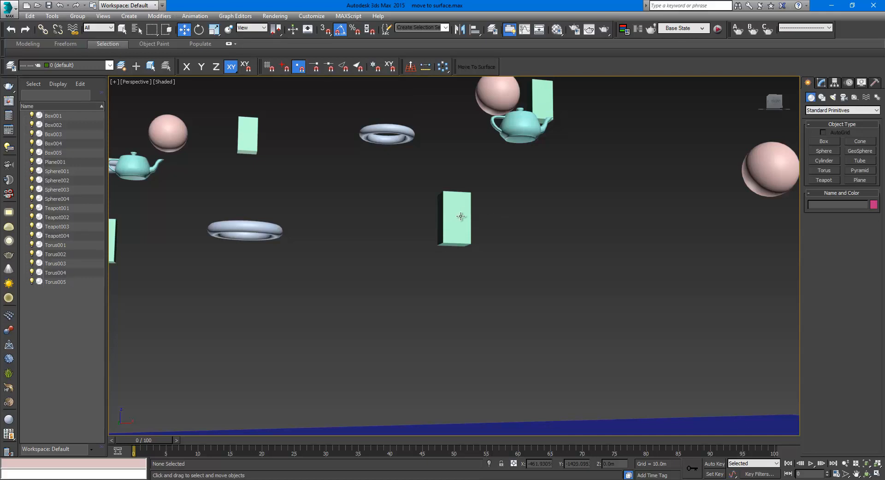
pyautogui.moveTo(459, 254)
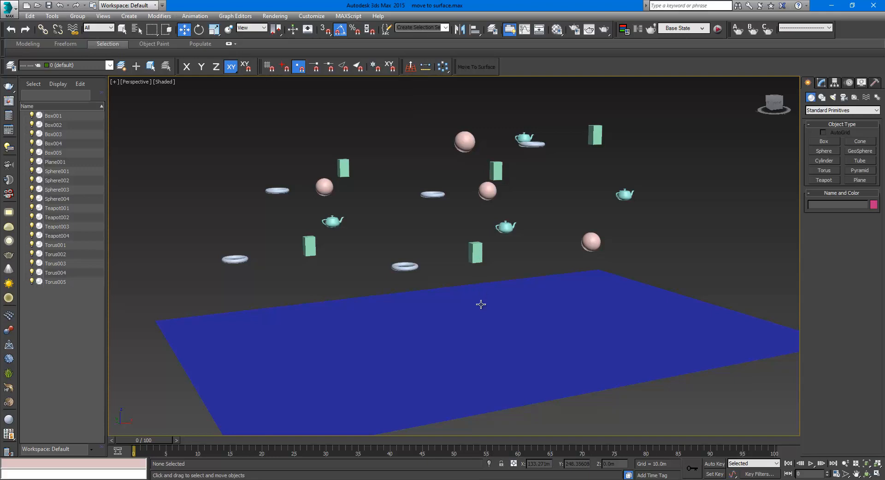
pyautogui.moveTo(498, 278)
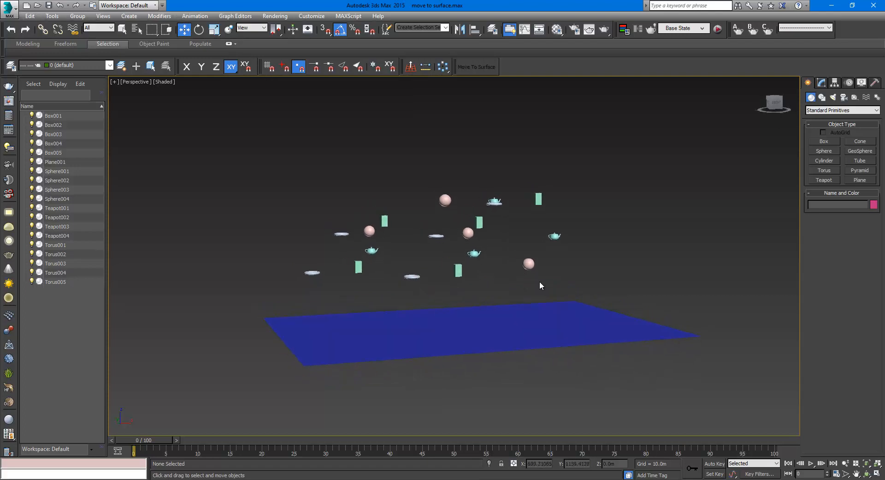
pyautogui.moveTo(594, 293)
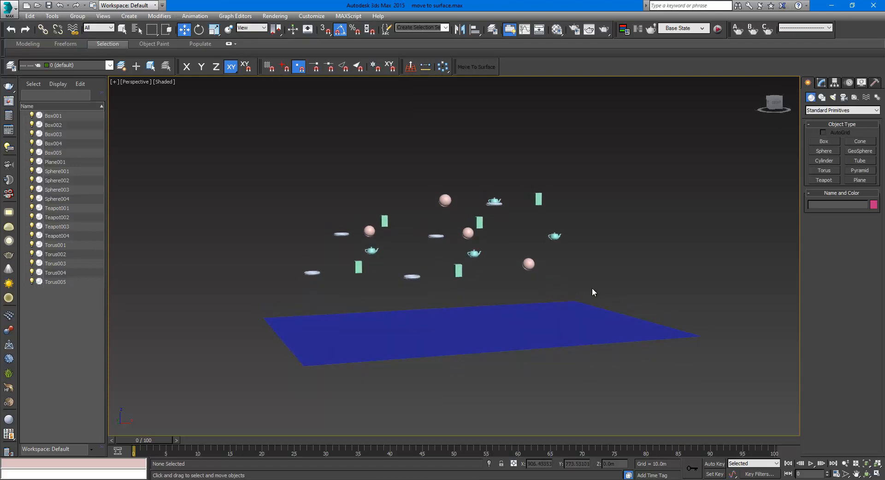
# Select all scene objects with Ctrl+A and run the Move To Surface button again.
pyautogui.press('Ctrl+A')
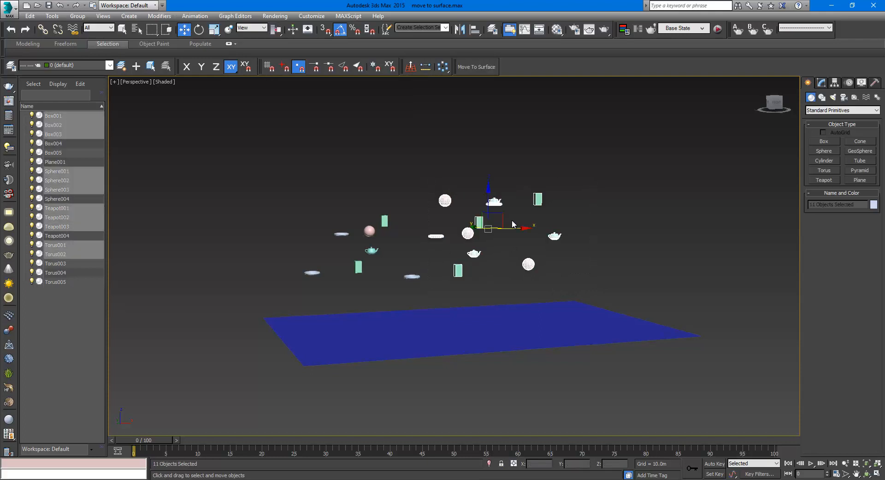
pyautogui.click(476, 67)
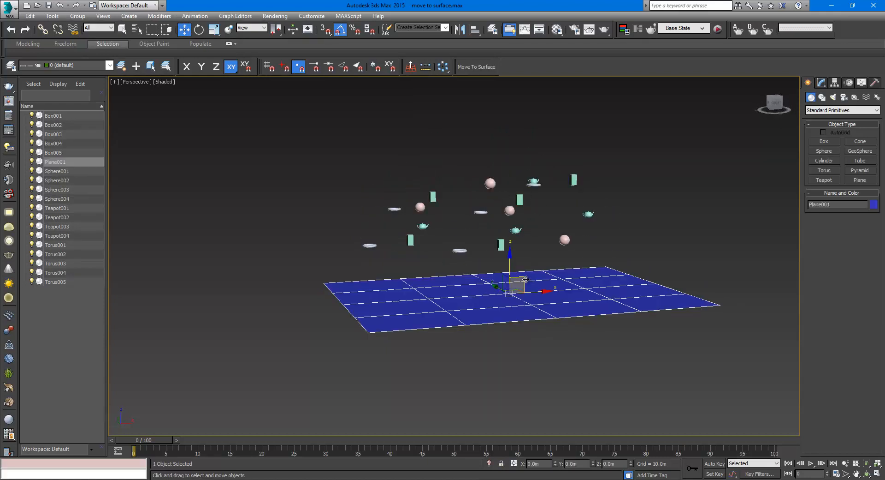
# Clone Plane001 to the side as a copy and convert the plane to an Editable Poly.
pyautogui.moveTo(511, 285); pyautogui.dragTo(274, 375)
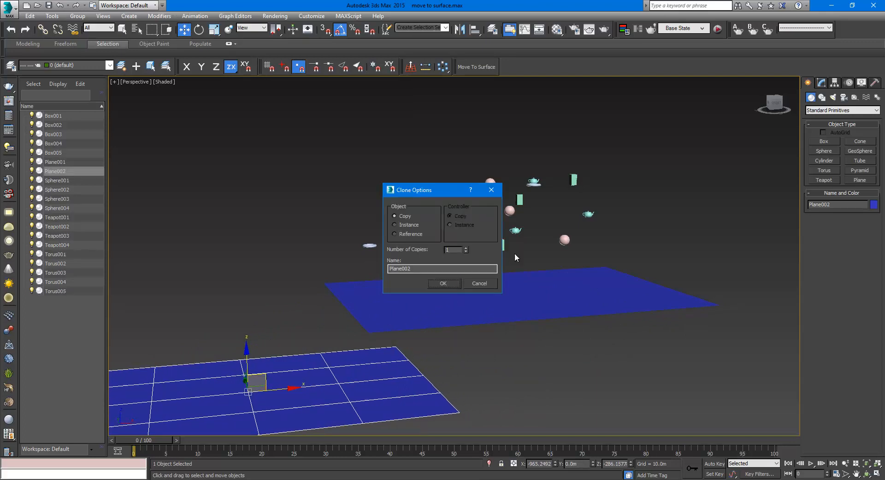
pyautogui.click(443, 283)
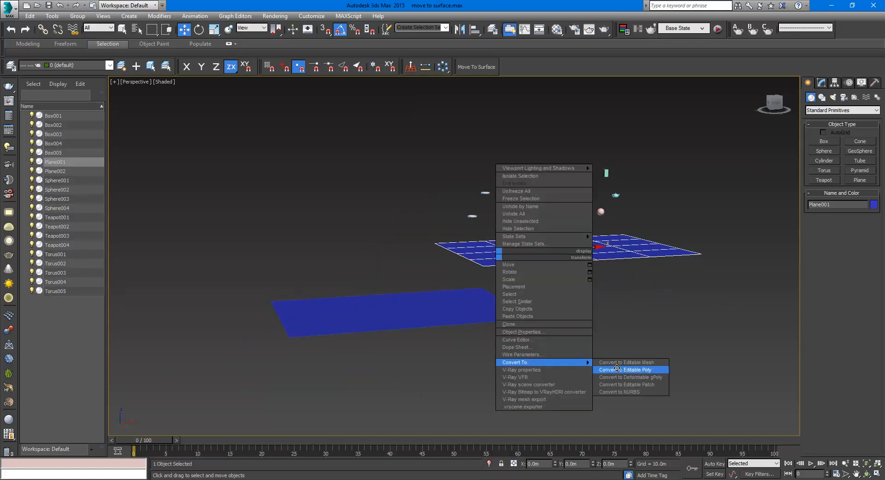
pyautogui.click(625, 369)
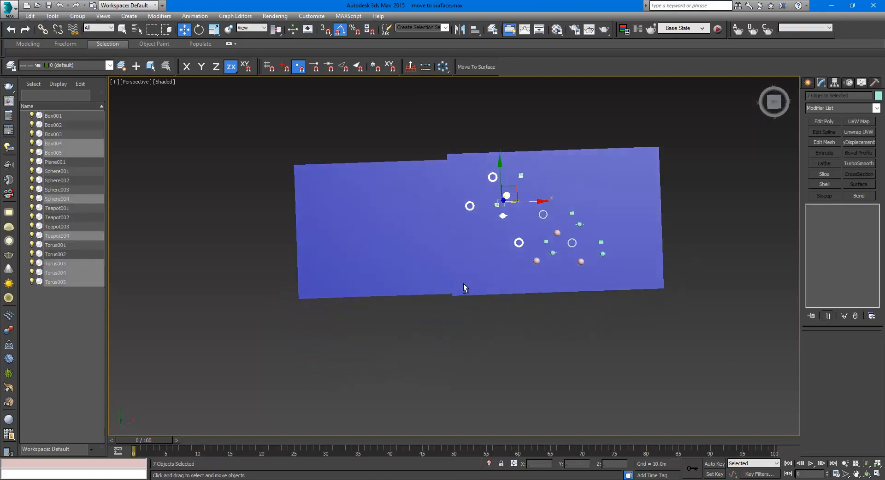
# Drag the seven selected primitives in the Top view so they hover over Plane002.
pyautogui.moveTo(505, 197); pyautogui.dragTo(492, 200)
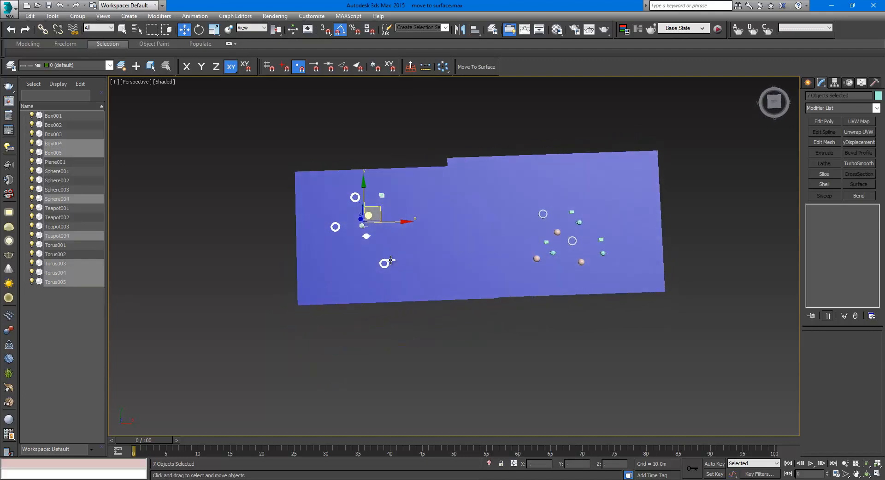
pyautogui.moveTo(373, 215); pyautogui.dragTo(508, 192)
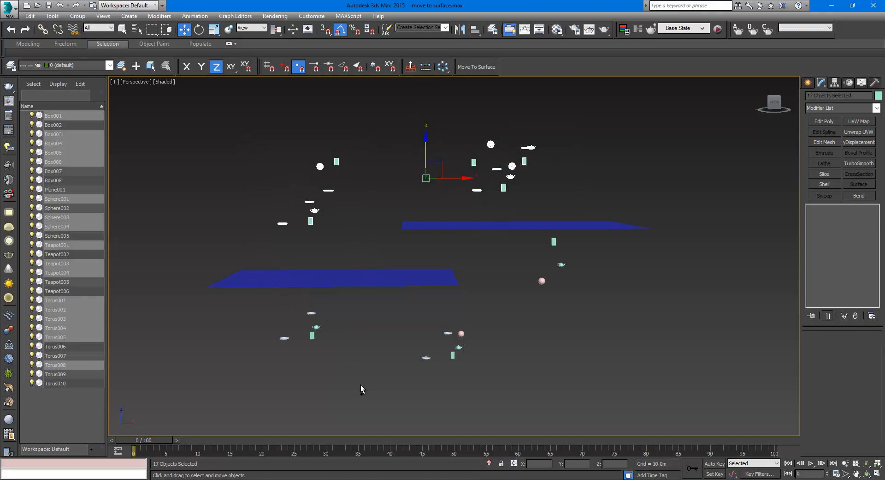
# Box-select all scattered primitives and drop them onto both blue planes with Move To Surface.
pyautogui.moveTo(373, 316); pyautogui.dragTo(525, 381)
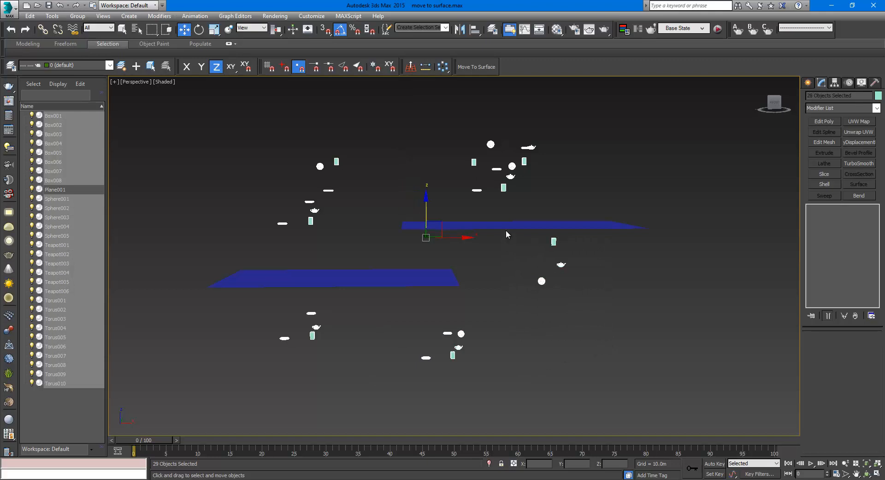
pyautogui.click(475, 67)
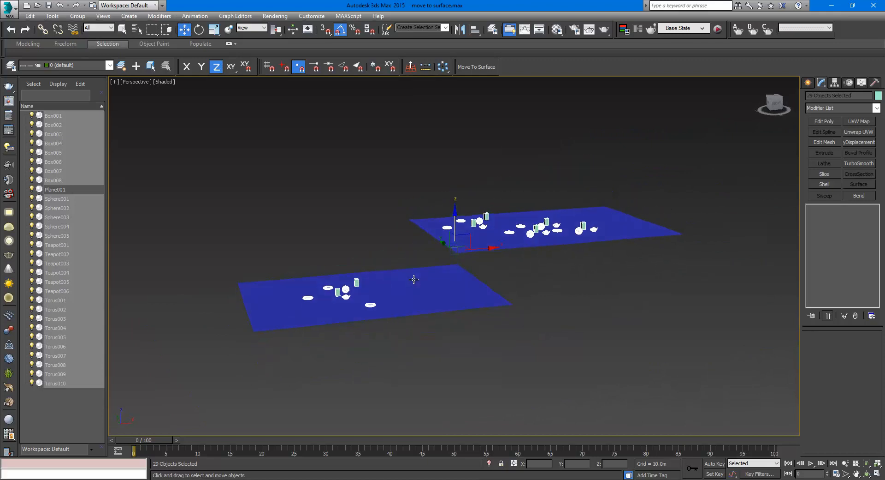
pyautogui.moveTo(498, 68)
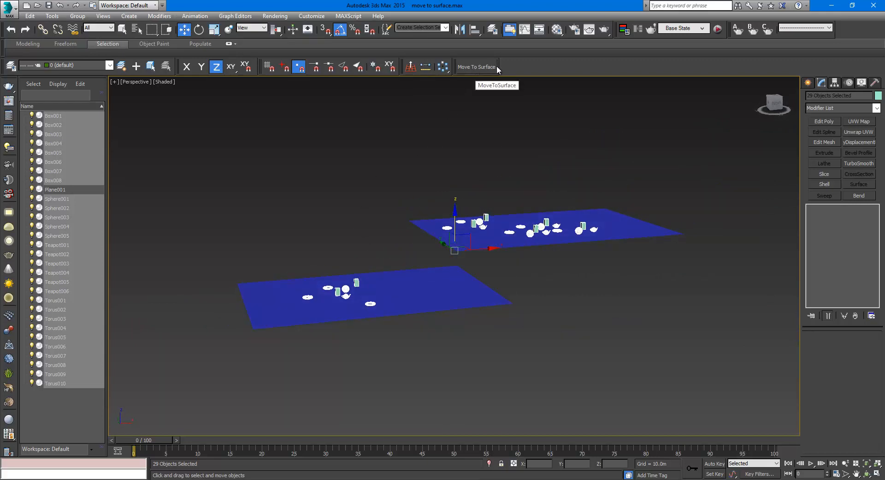
pyautogui.moveTo(679, 258)
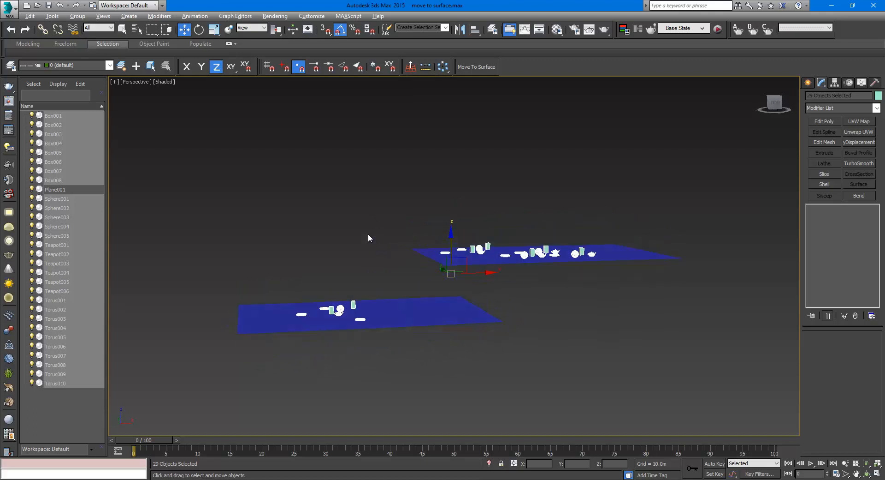
pyautogui.moveTo(370, 238); pyautogui.dragTo(376, 240)
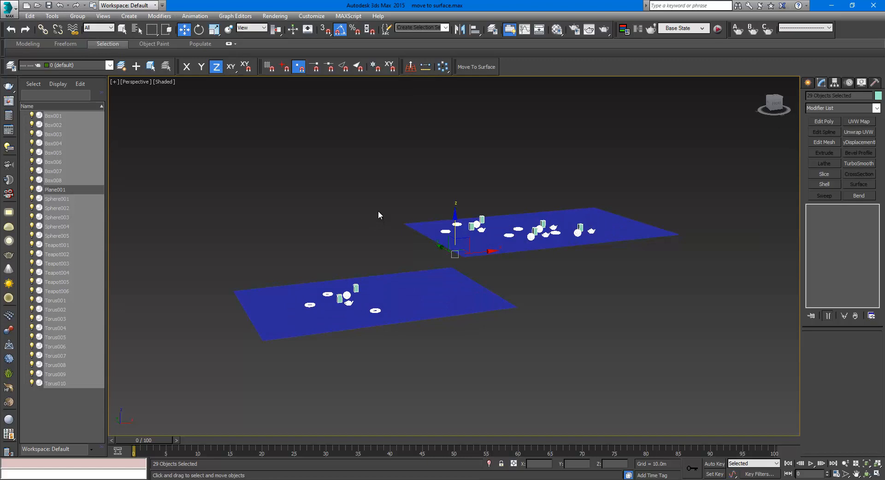
pyautogui.moveTo(369, 198)
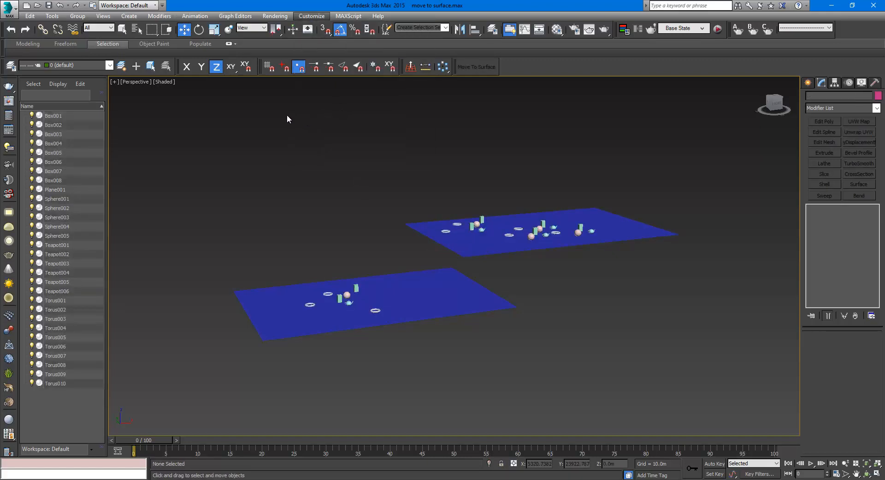
pyautogui.click(311, 15)
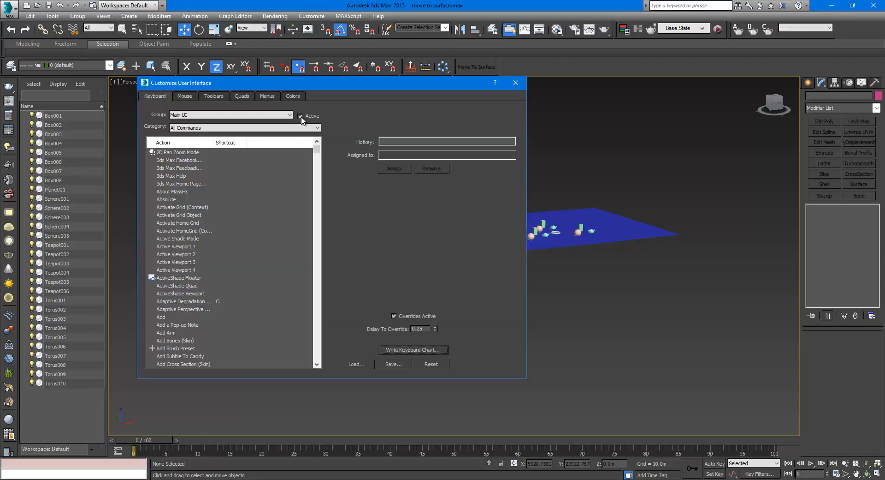
pyautogui.click(214, 96)
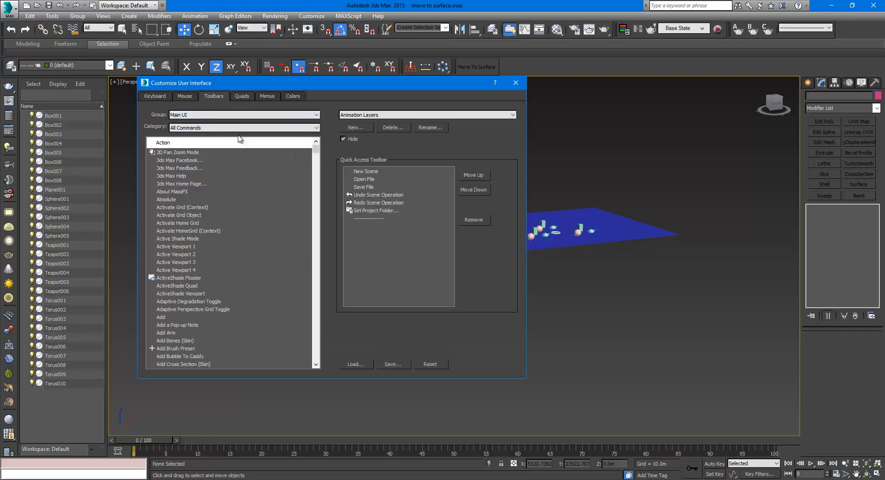
pyautogui.moveTo(171, 133)
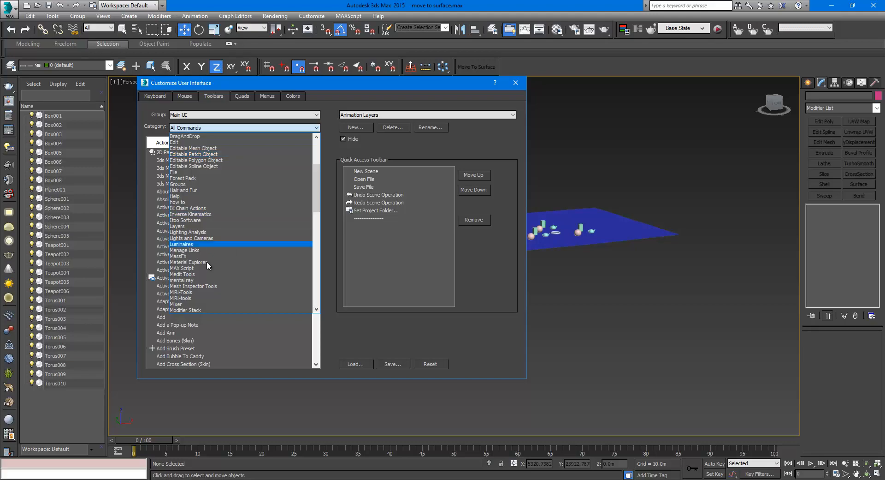
pyautogui.click(181, 292)
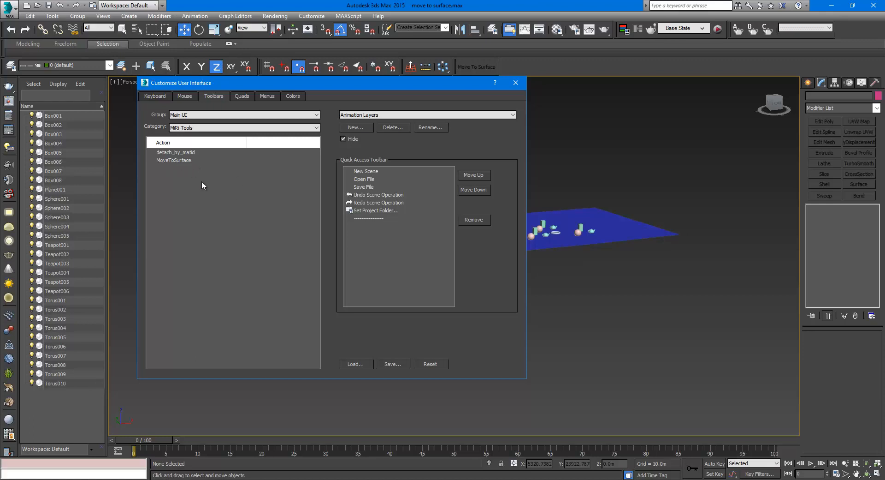
pyautogui.click(517, 83)
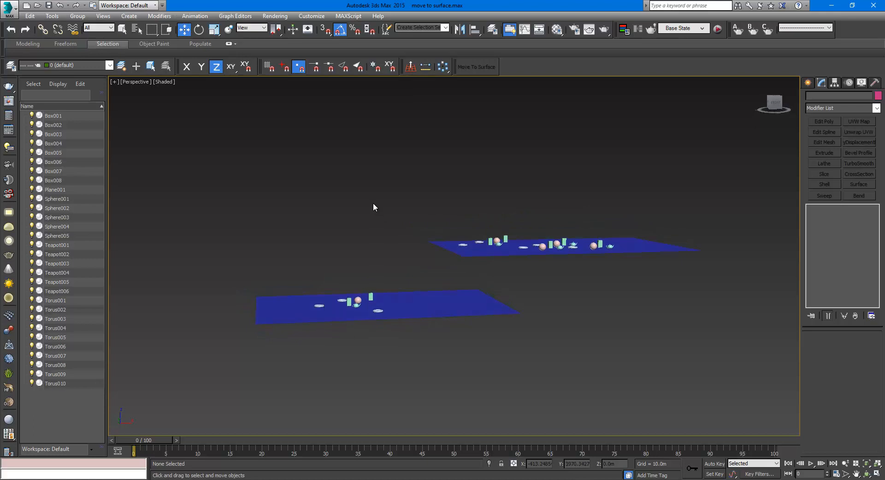
pyautogui.moveTo(373, 208); pyautogui.dragTo(395, 208)
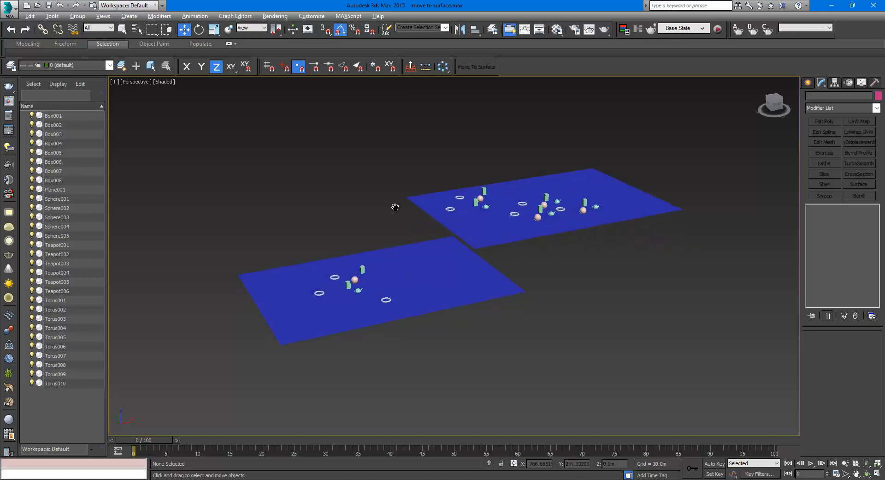